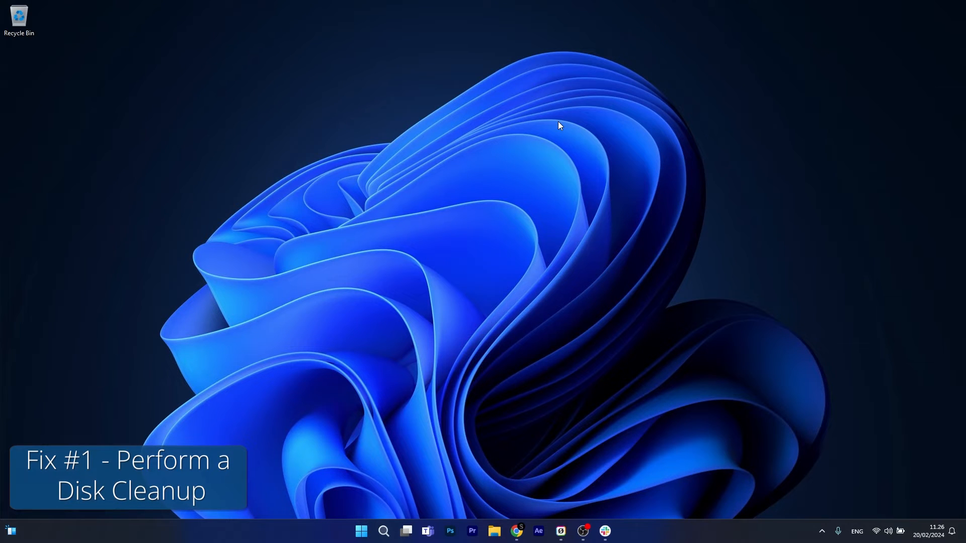
{"action": "mouse_move", "coordinate": [552, 135]}
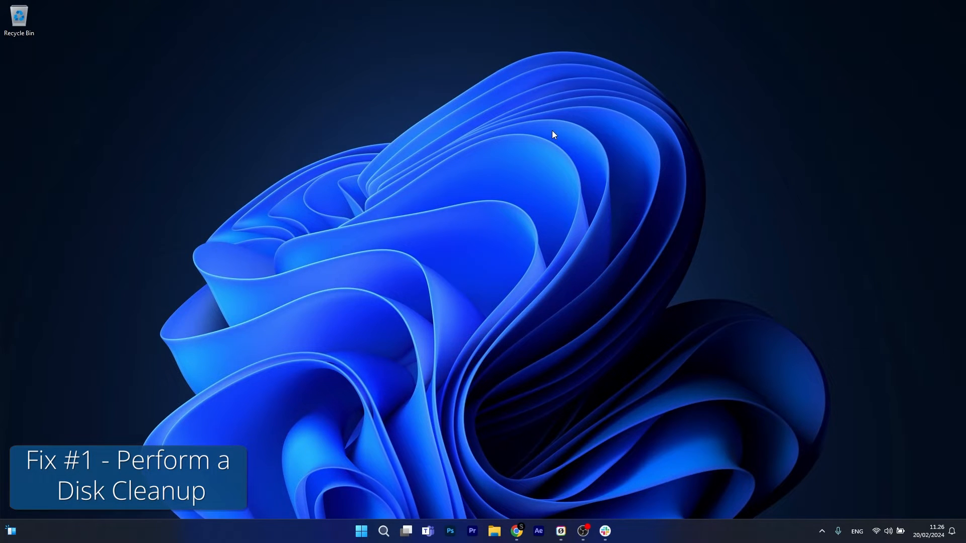
{"action": "mouse_move", "coordinate": [497, 210]}
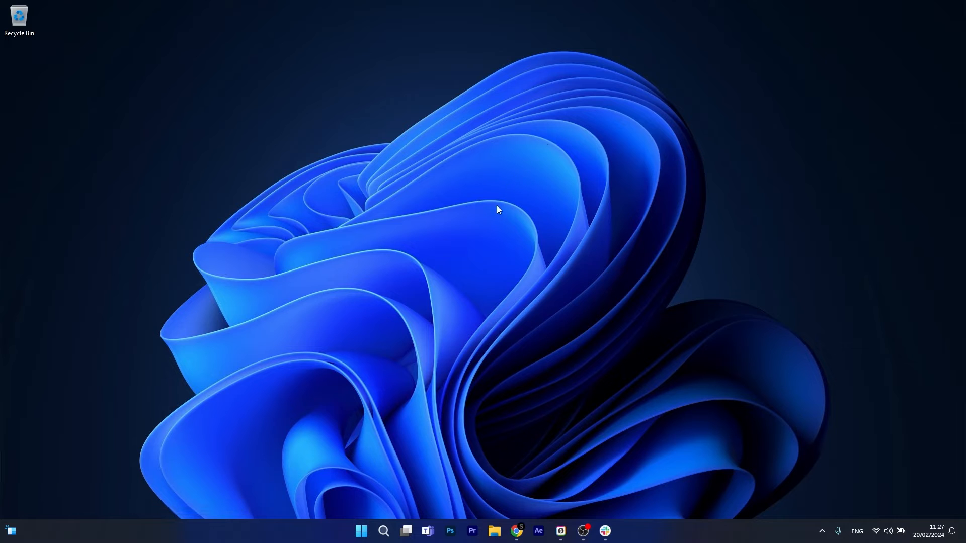
- Search the Start menu for 'disk clean-up' and launch Disk Clean-up for drive C:
{"action": "left_click", "coordinate": [361, 532]}
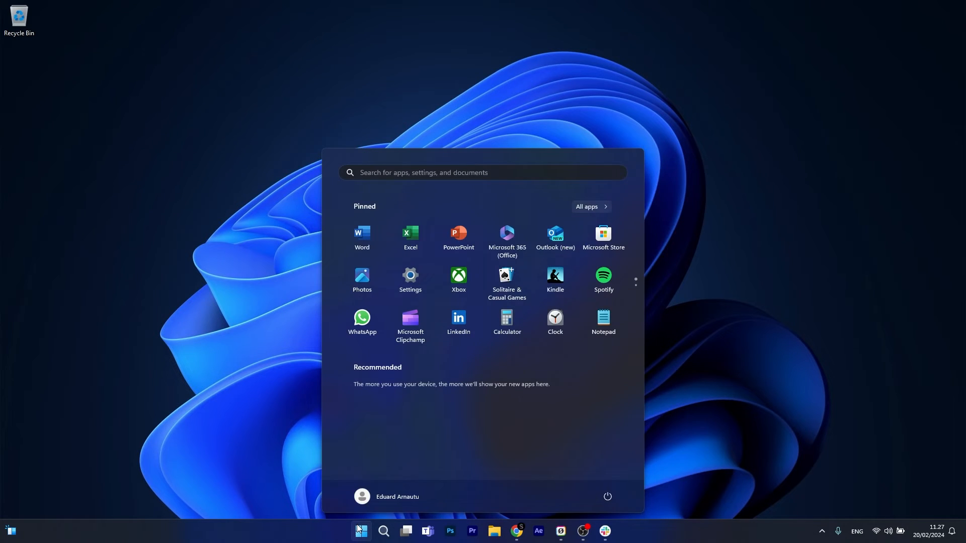
{"action": "type", "text": "disk clean-up"}
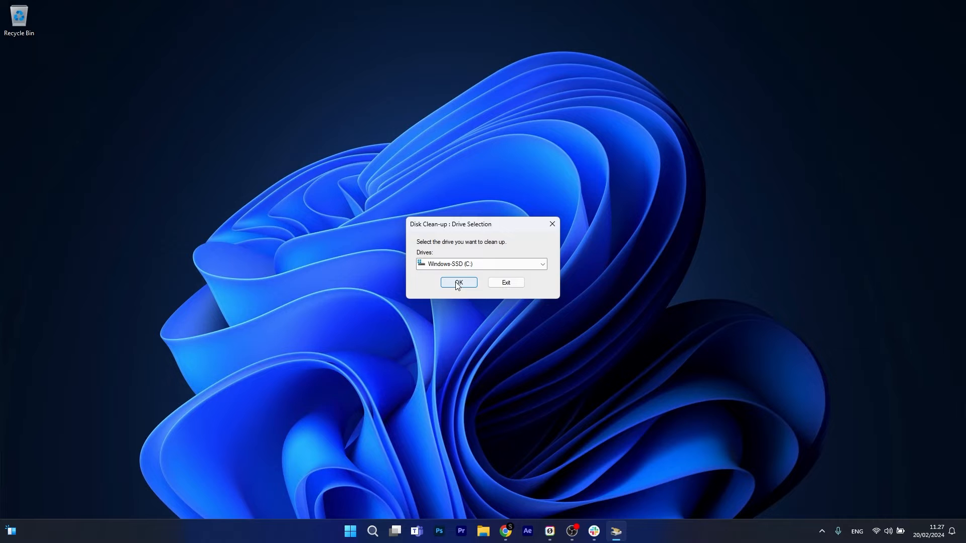
- Confirm drive C:, tick Recycle Bin to reach 272 MB, and start the system-file clean-up
{"action": "left_click", "coordinate": [458, 283]}
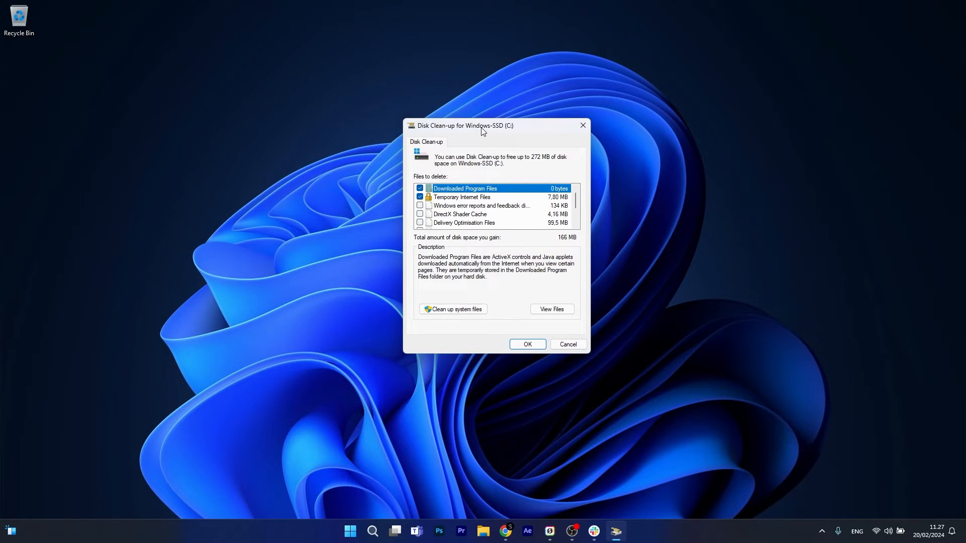
{"action": "left_click_drag", "start_coordinate": [464, 126], "coordinate": [432, 117]}
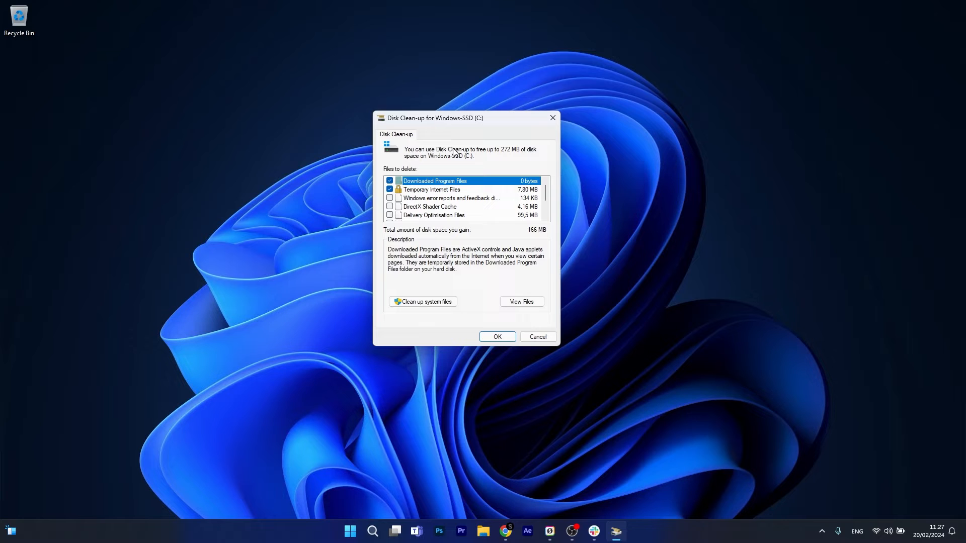
{"action": "scroll", "scroll_direction": "down", "scroll_amount": 3}
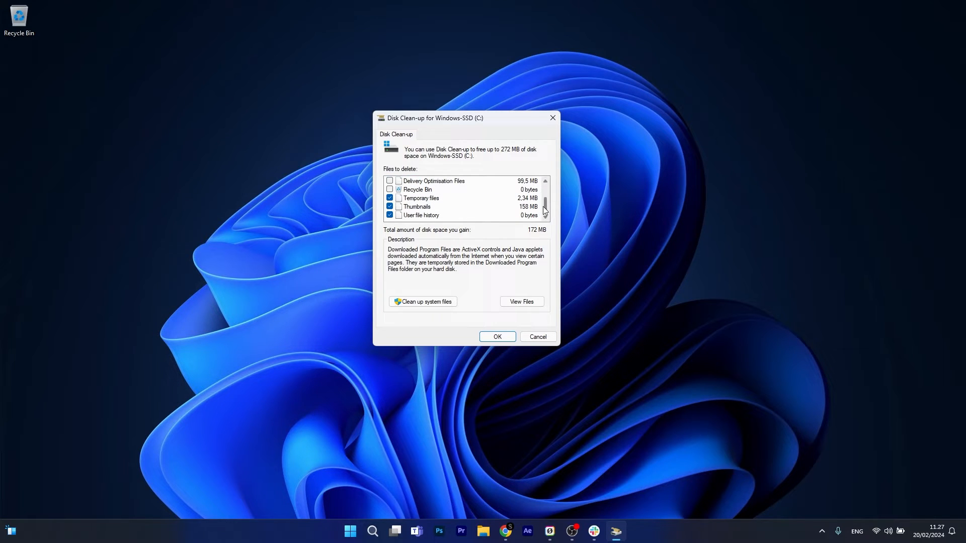
{"action": "scroll", "scroll_direction": "up", "scroll_amount": 3}
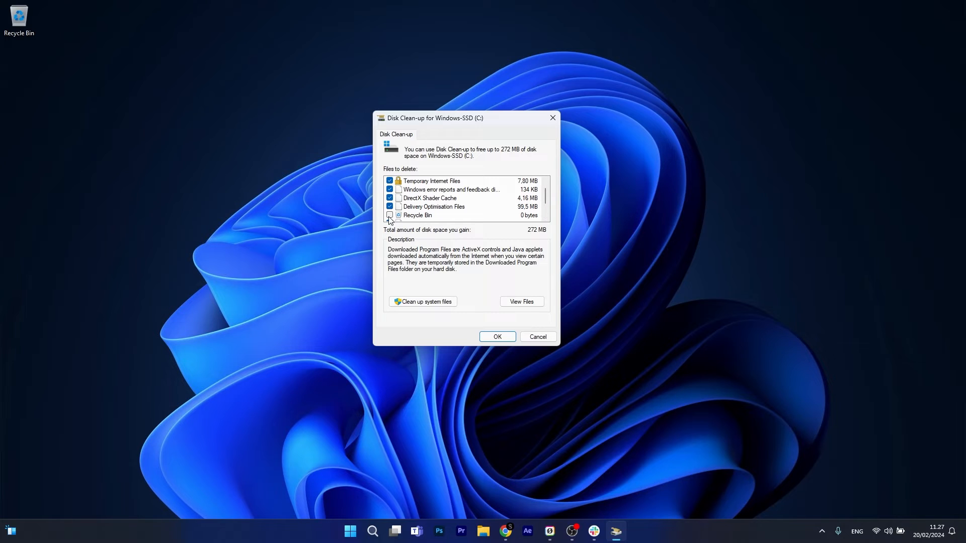
{"action": "left_click", "coordinate": [390, 215]}
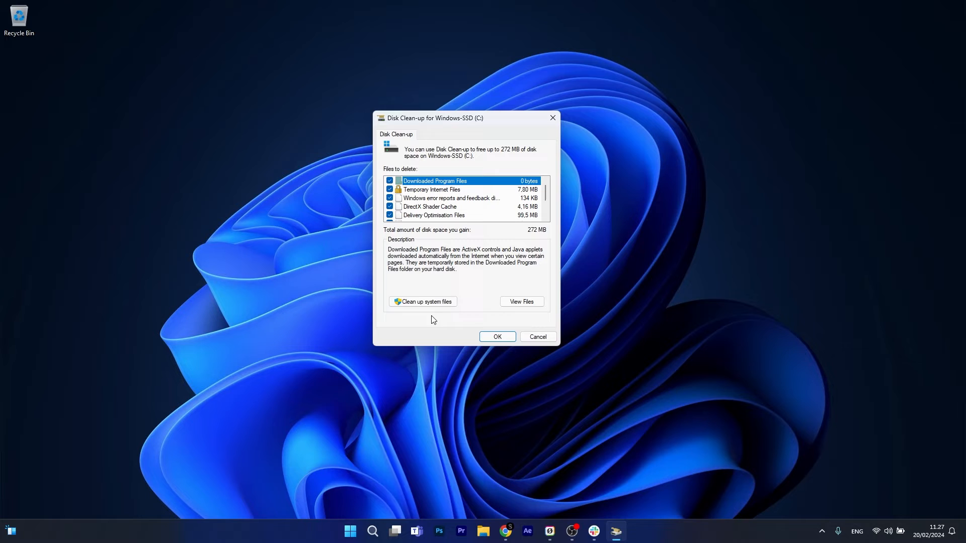
{"action": "left_click", "coordinate": [423, 302]}
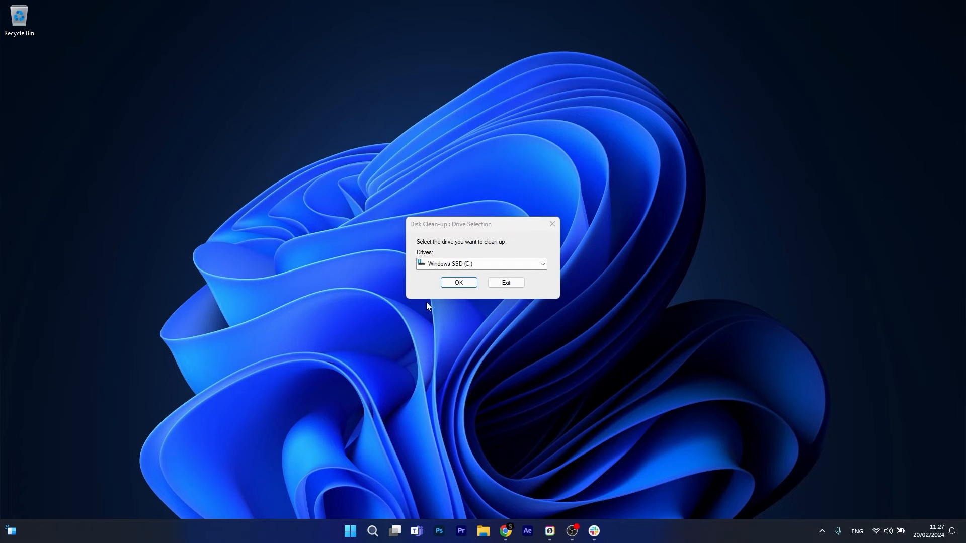
- Confirm Windows-SSD (C:) for the system-file scan, which offers up to 507 MB
{"action": "left_click", "coordinate": [458, 282]}
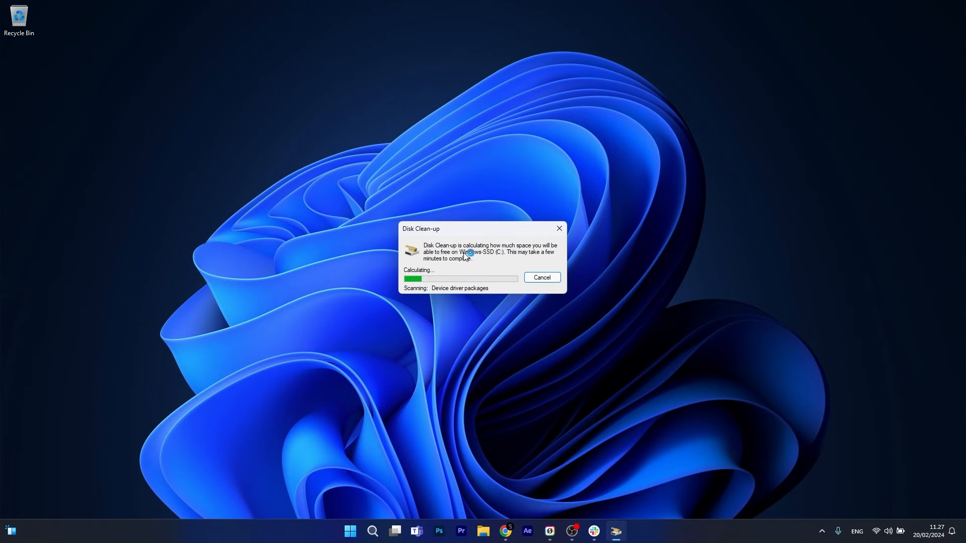
{"action": "mouse_move", "coordinate": [497, 276]}
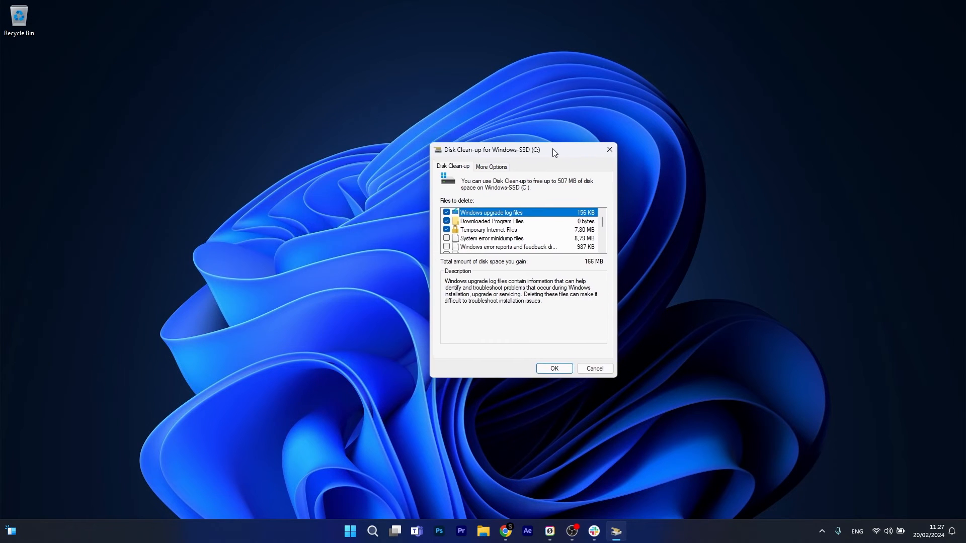
- Review the Files to delete list, then cancel without deleting anything
{"action": "scroll", "scroll_direction": "down", "scroll_amount": 3}
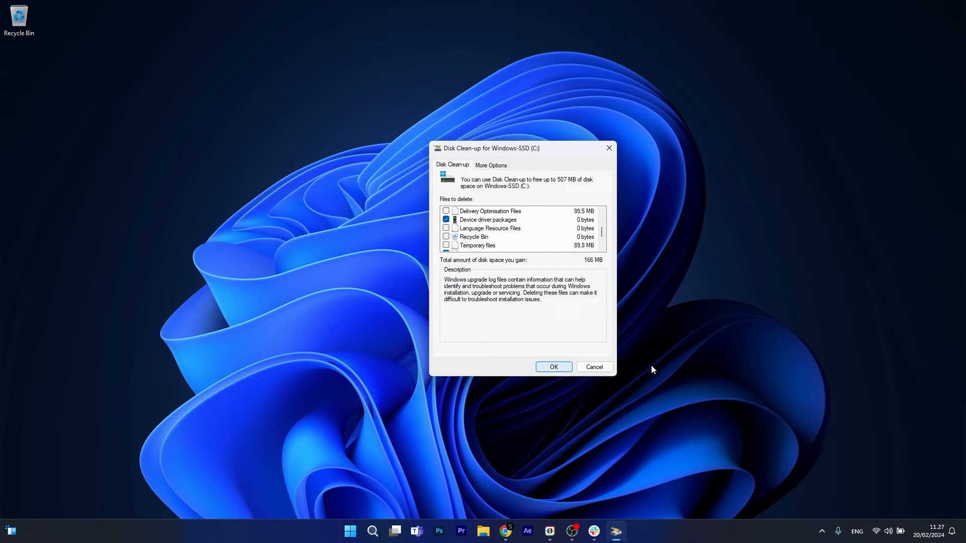
{"action": "mouse_move", "coordinate": [594, 367]}
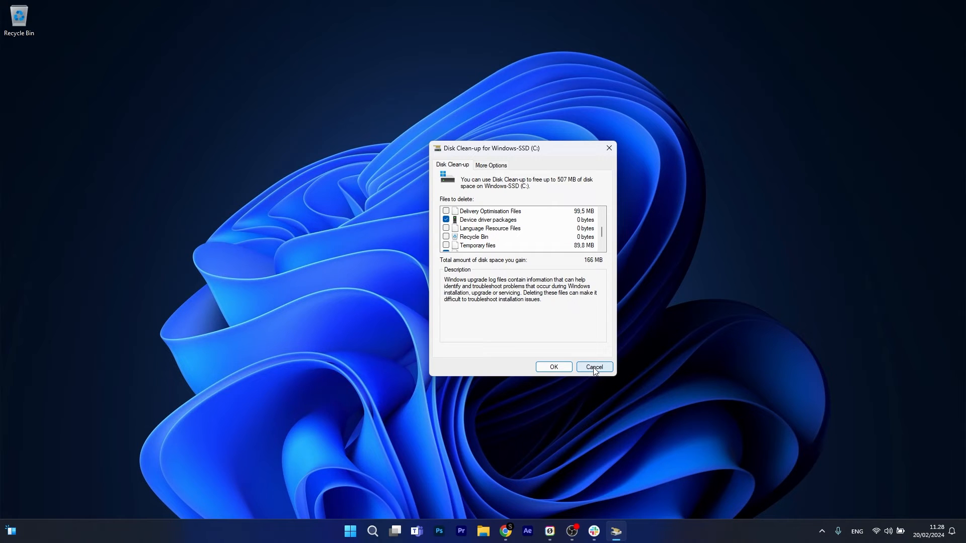
{"action": "left_click", "coordinate": [593, 366]}
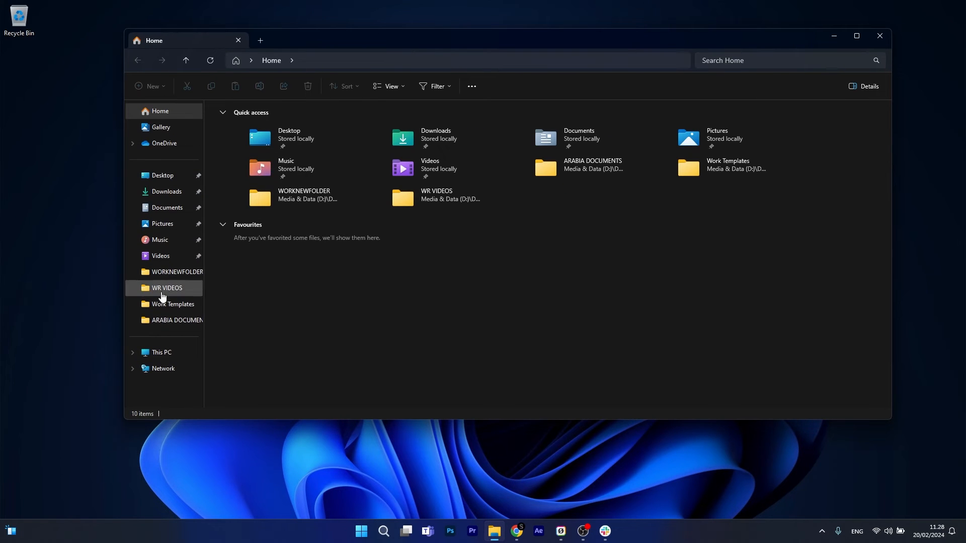
- Open Windows-SSD (C:) from This PC to list its 26 folders
{"action": "left_click", "coordinate": [161, 353]}
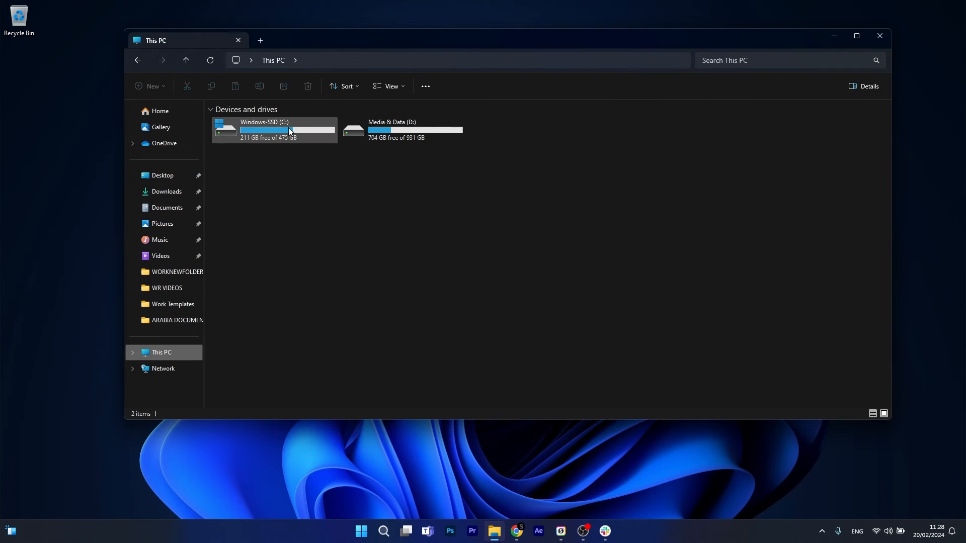
{"action": "double_click", "coordinate": [274, 126]}
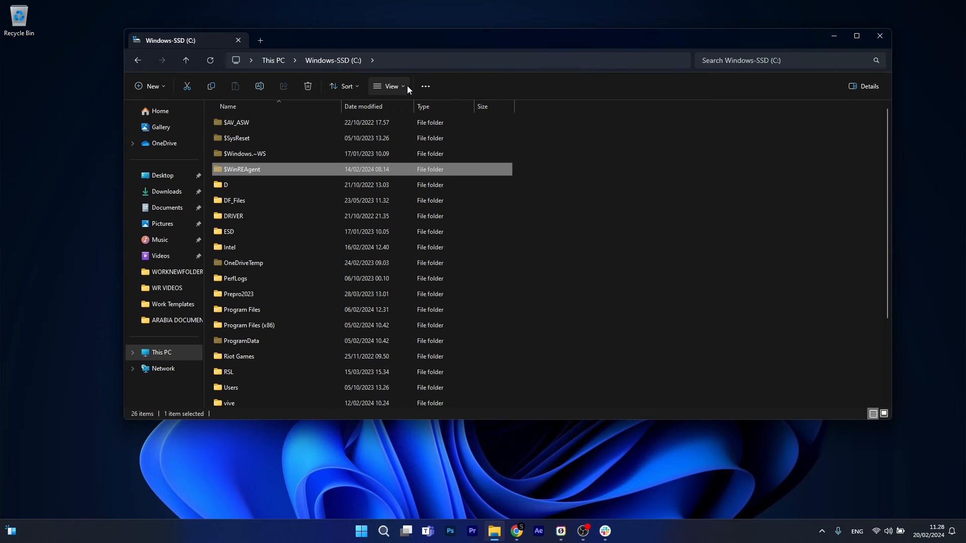
- Turn on hidden items via View > Show and select the $WinREAgent folder
{"action": "left_click", "coordinate": [390, 86]}
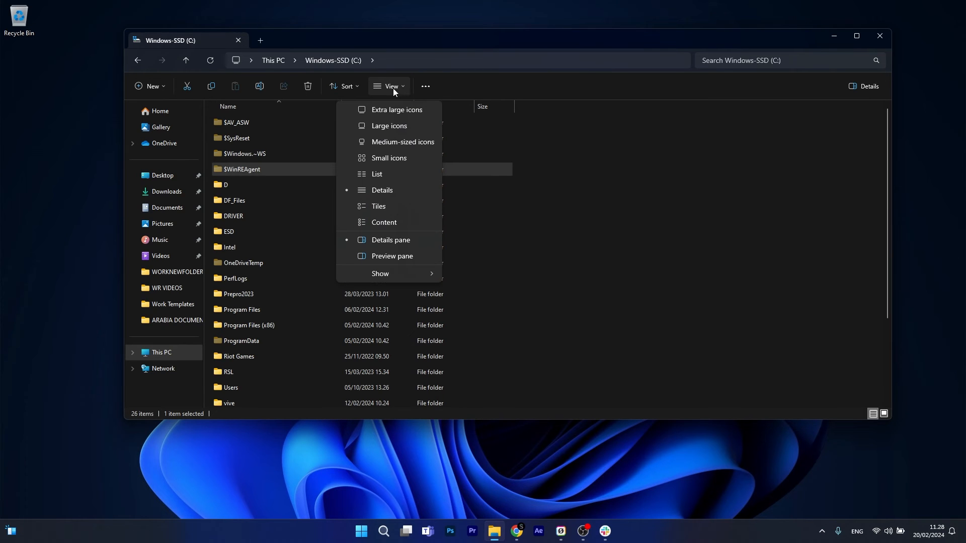
{"action": "left_click", "coordinate": [380, 274]}
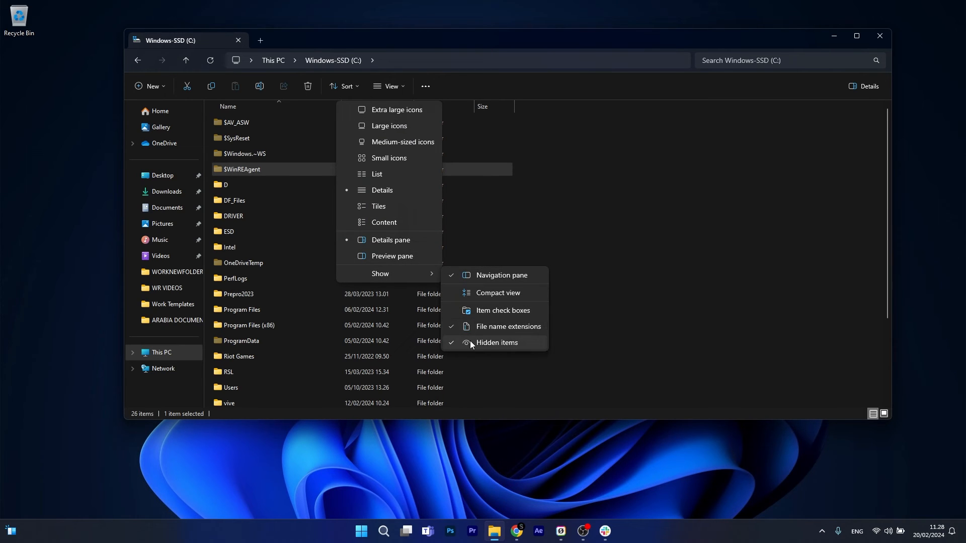
{"action": "left_click", "coordinate": [497, 343]}
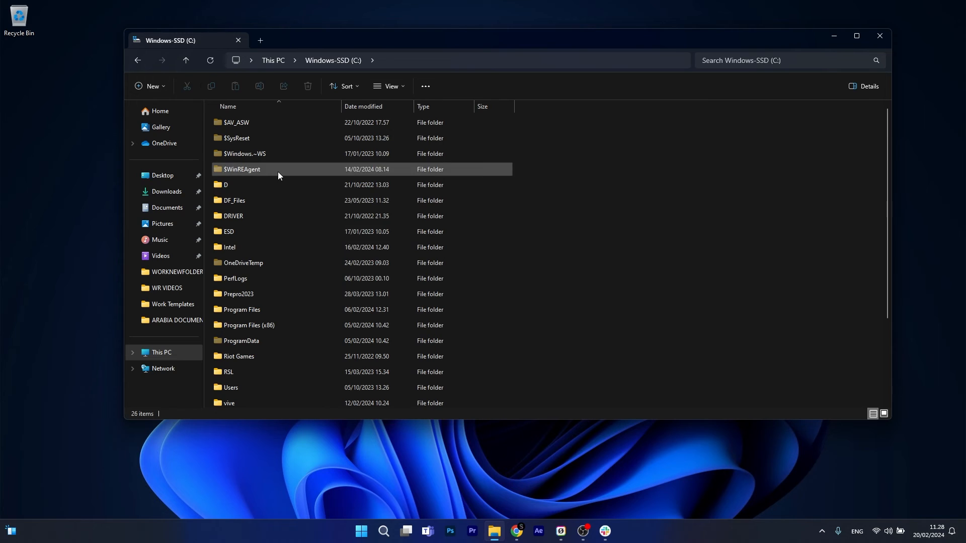
{"action": "left_click", "coordinate": [241, 169]}
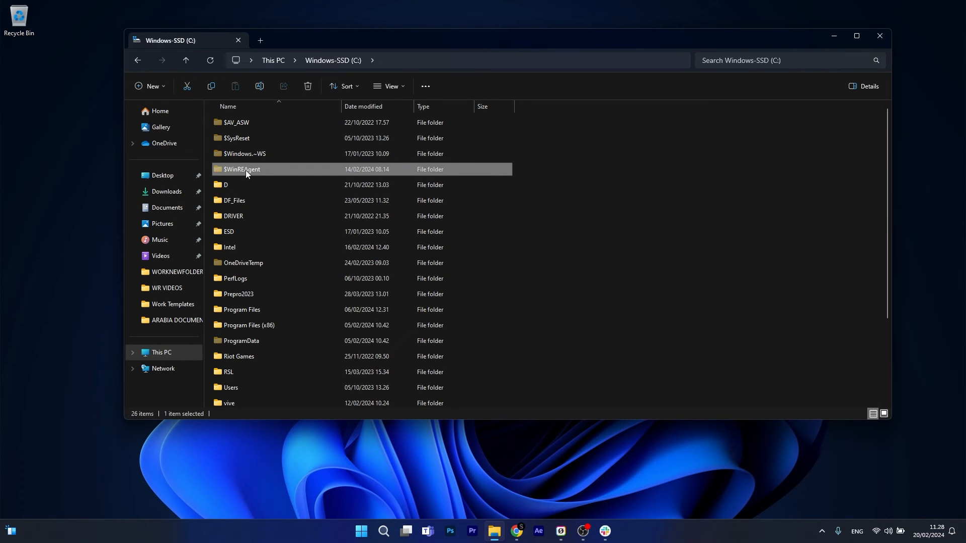
{"action": "mouse_move", "coordinate": [244, 172]}
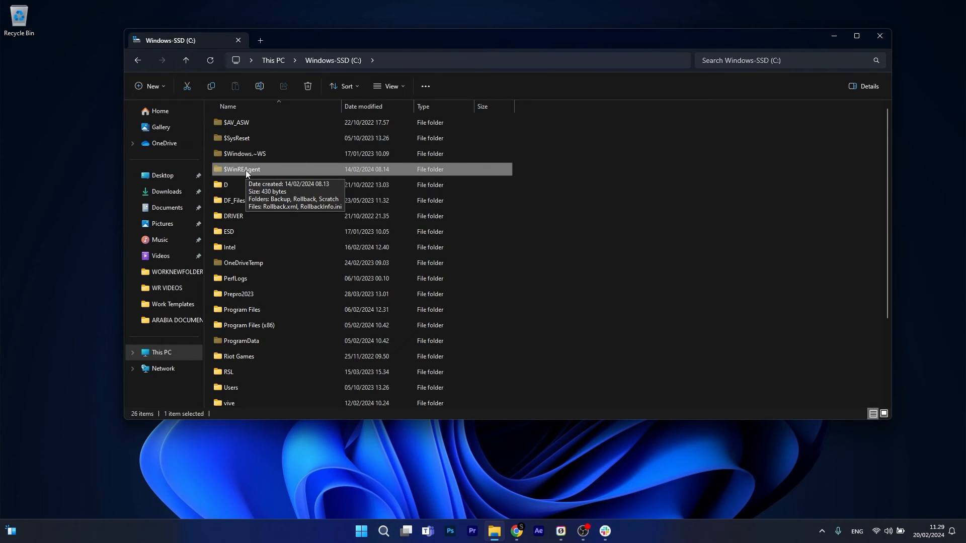
{"action": "left_click", "coordinate": [306, 86]}
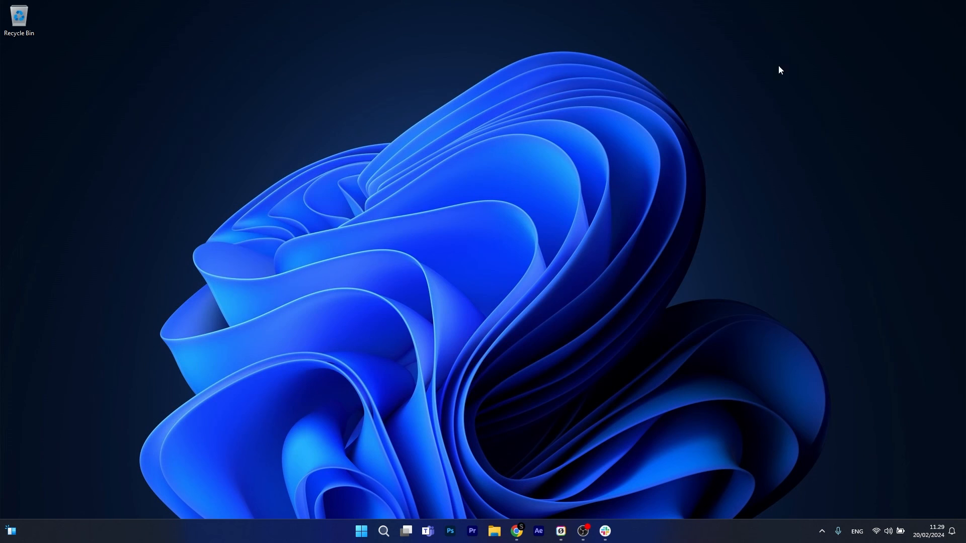
{"action": "mouse_move", "coordinate": [715, 92]}
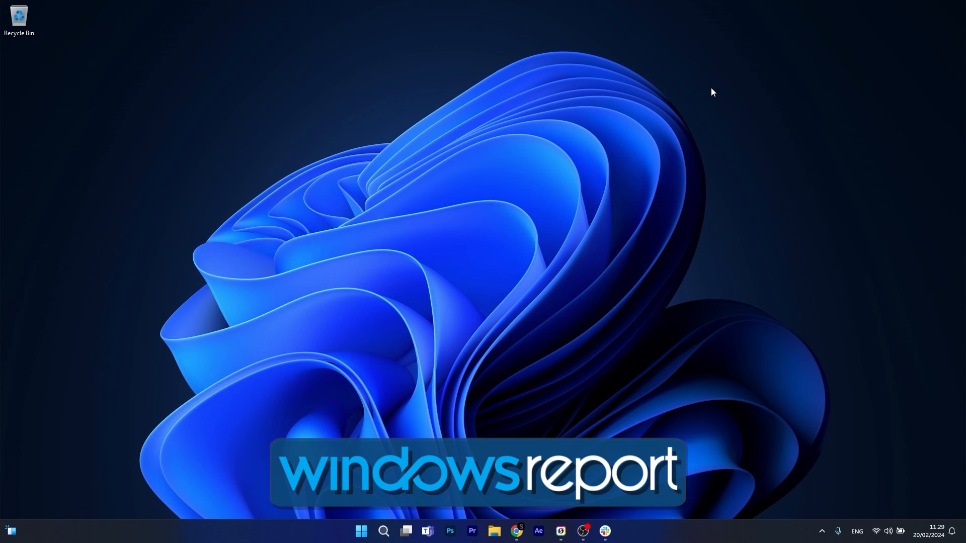
{"action": "mouse_move", "coordinate": [669, 223]}
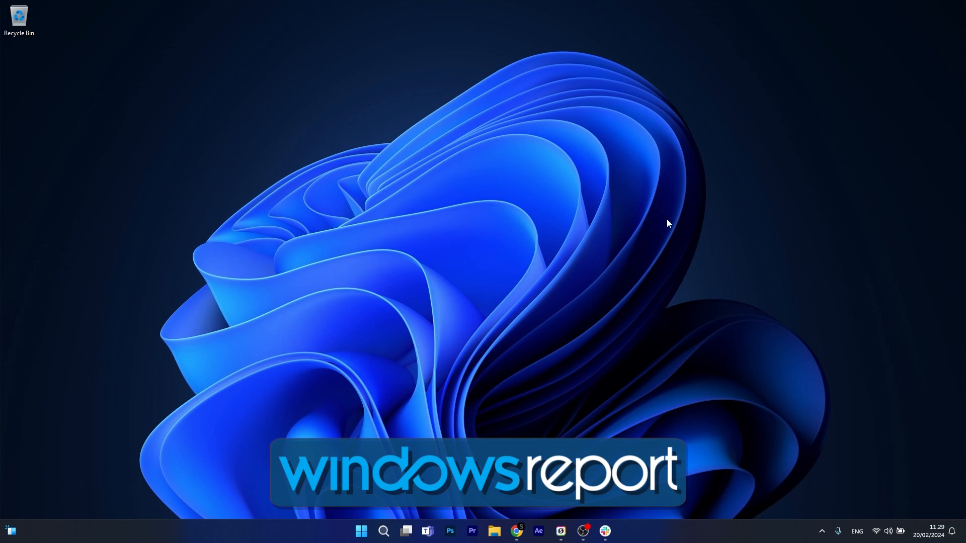